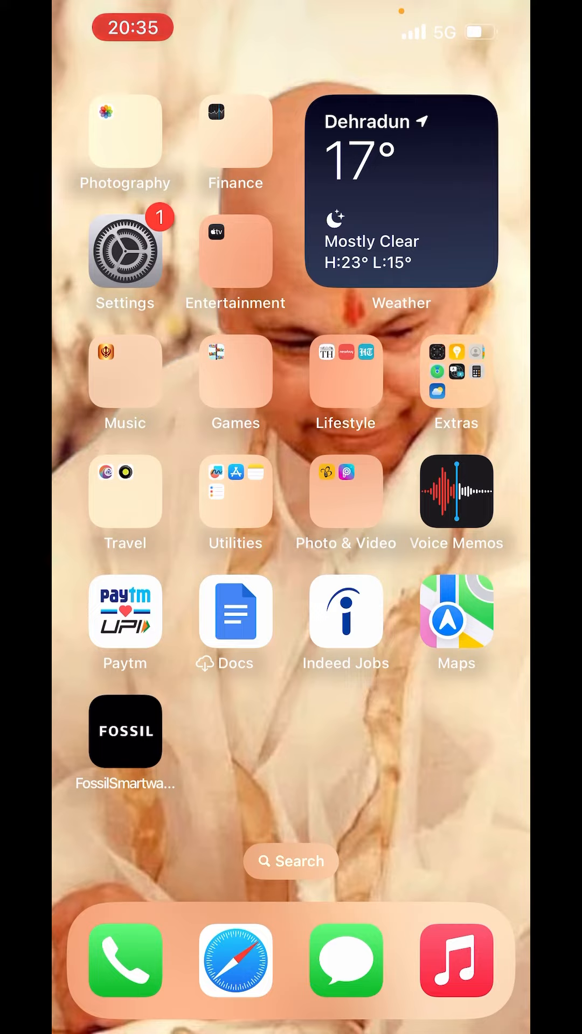
From the home screen, open Settings, then Privacy & Security, then Location Services
left_click(125, 253)
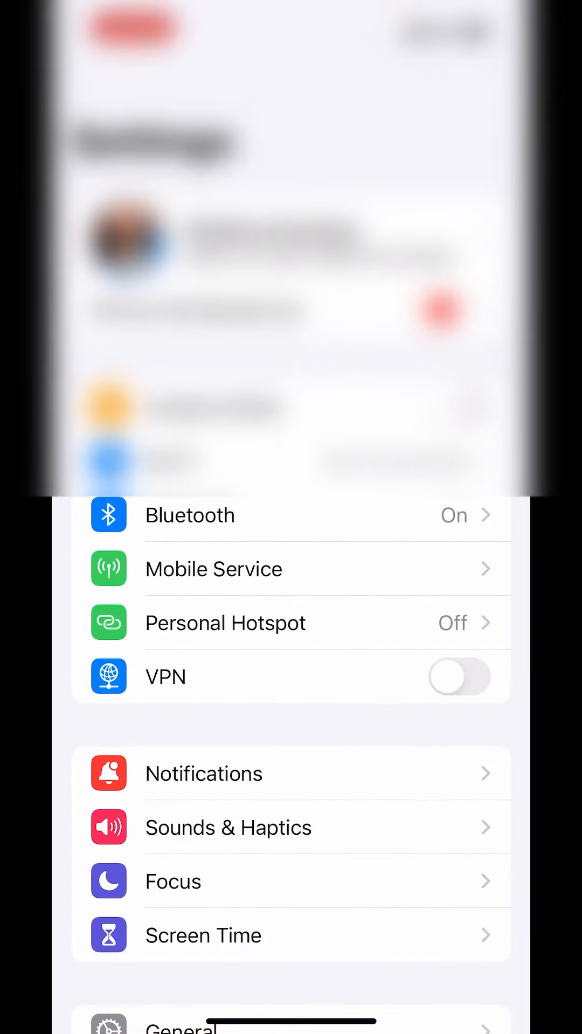
scroll("down", 3)
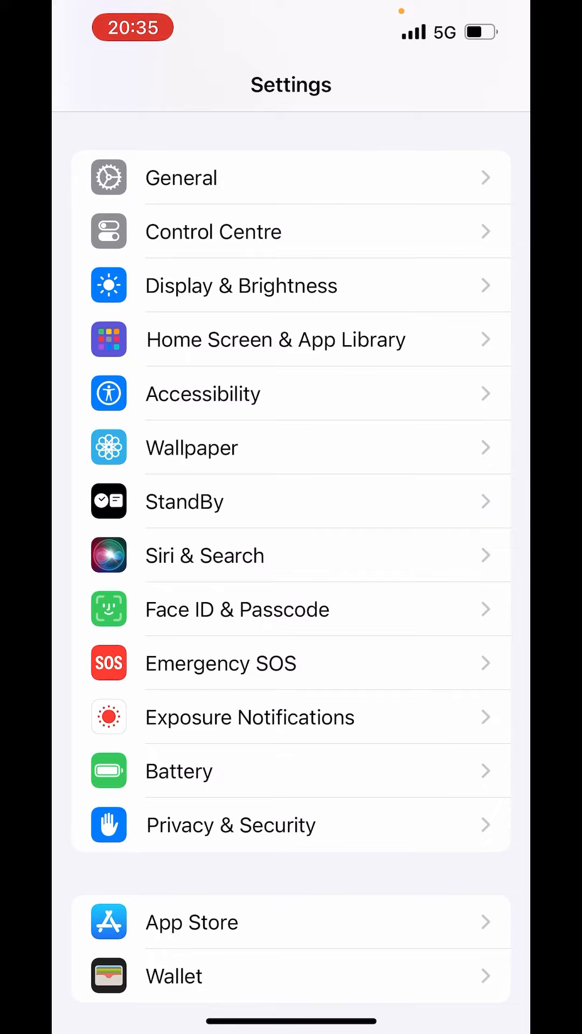
left_click(230, 825)
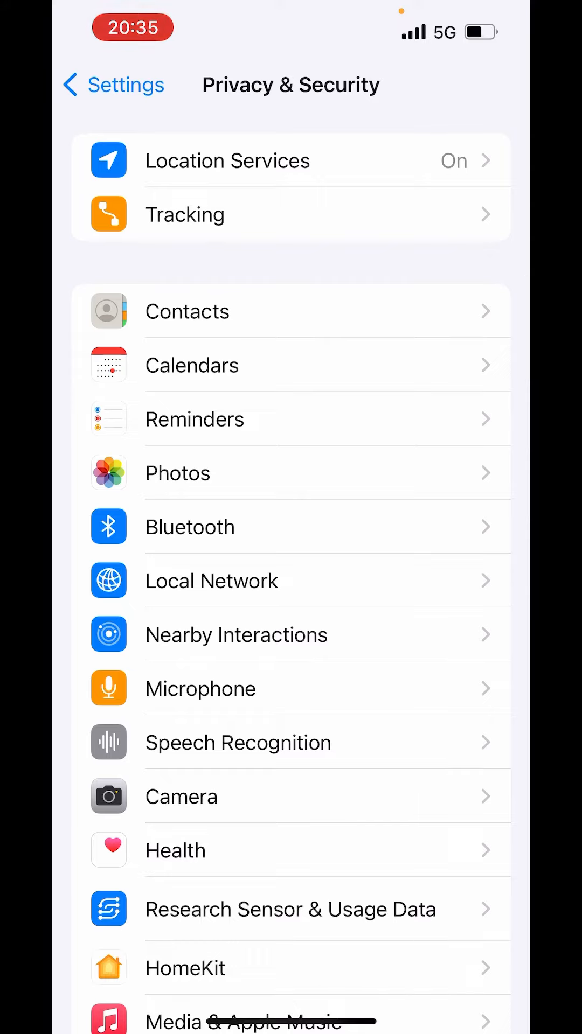
left_click(227, 159)
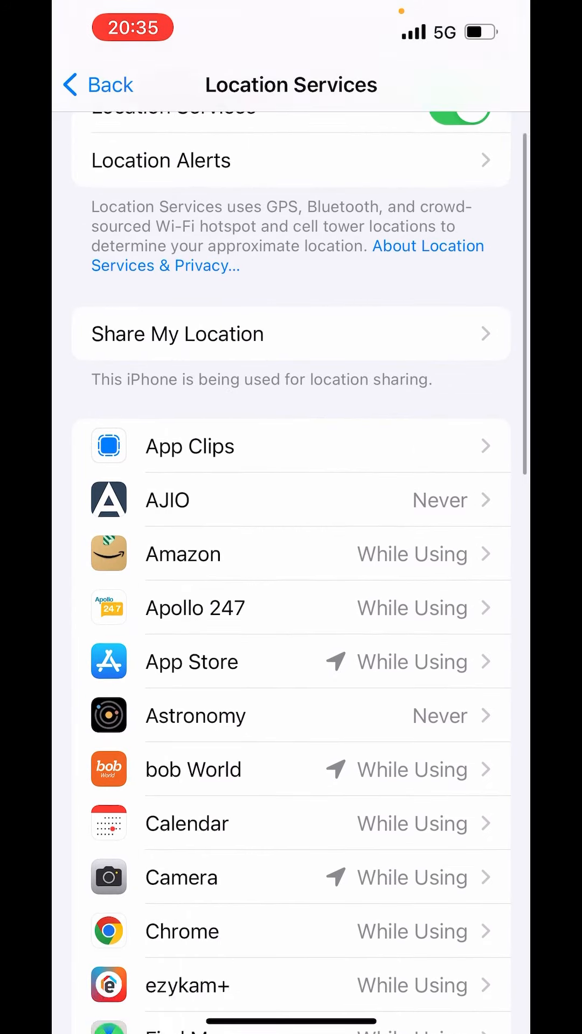
Scroll the Location Services app list to the bottom to reveal System Services
scroll("down", 3)
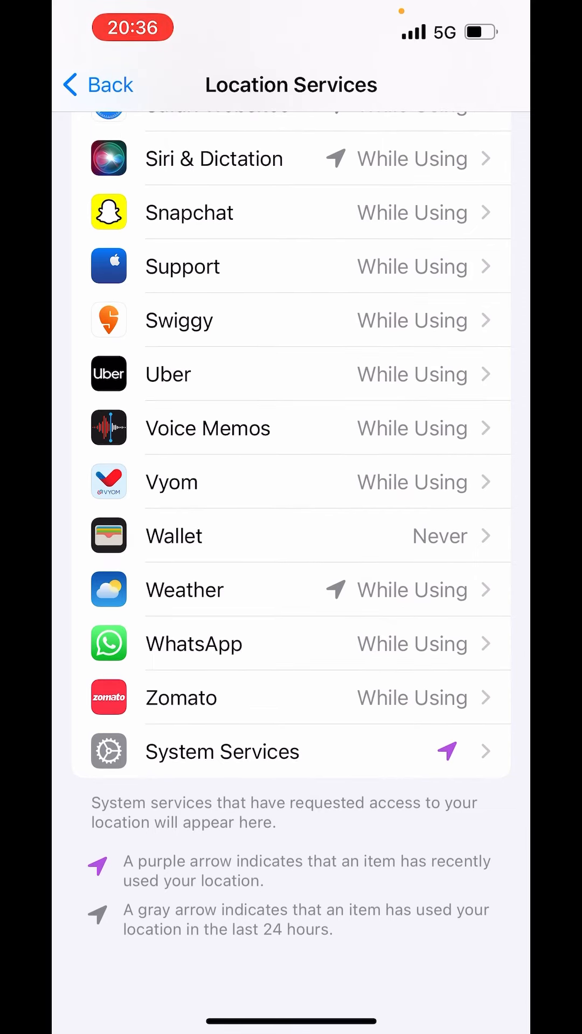
Open System Services and scroll down toward Significant Locations
left_click(221, 752)
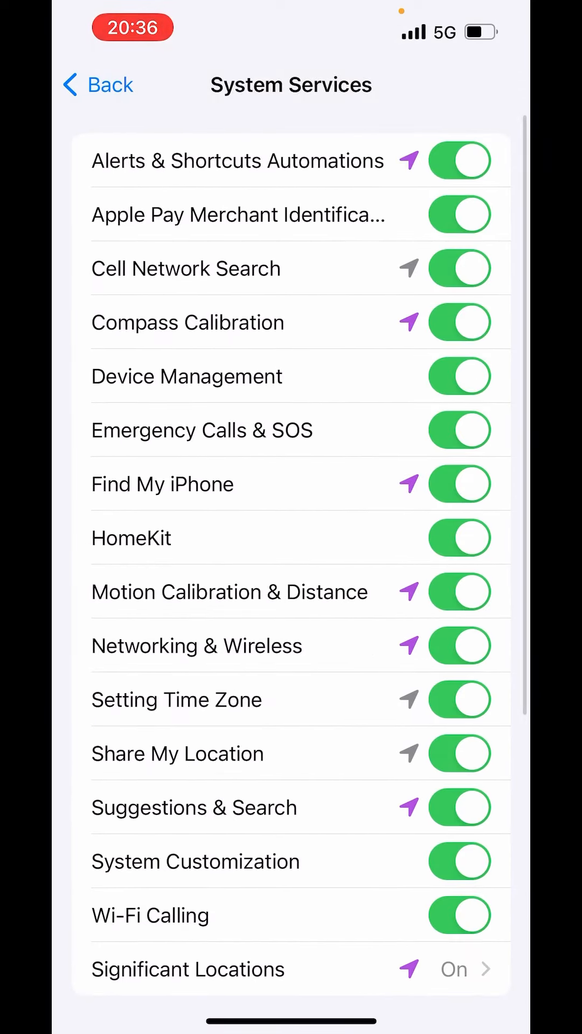
scroll("down", 3)
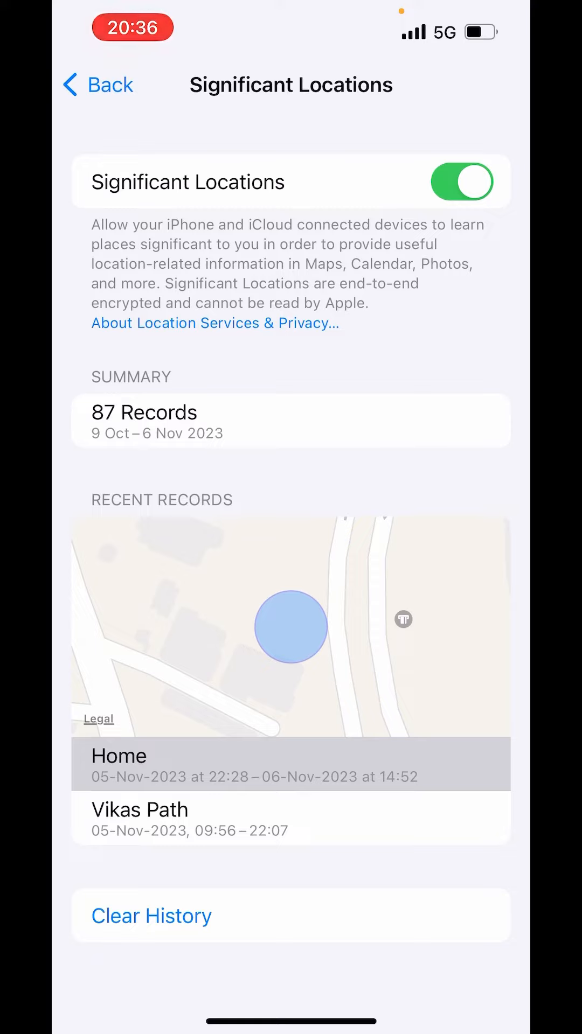
Clear the Significant Locations history and confirm, dropping 87 records to 0
left_click(151, 916)
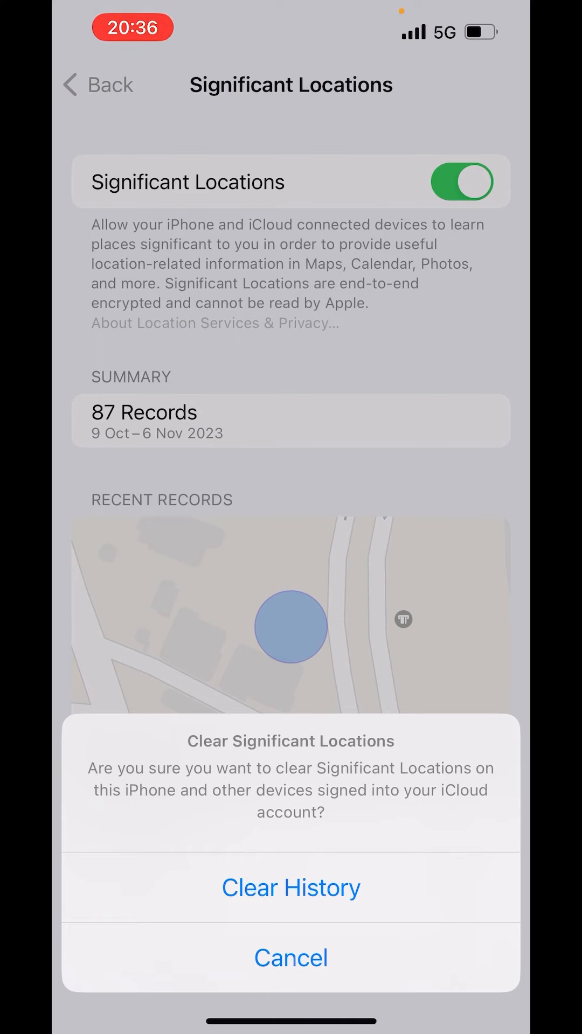
left_click(290, 957)
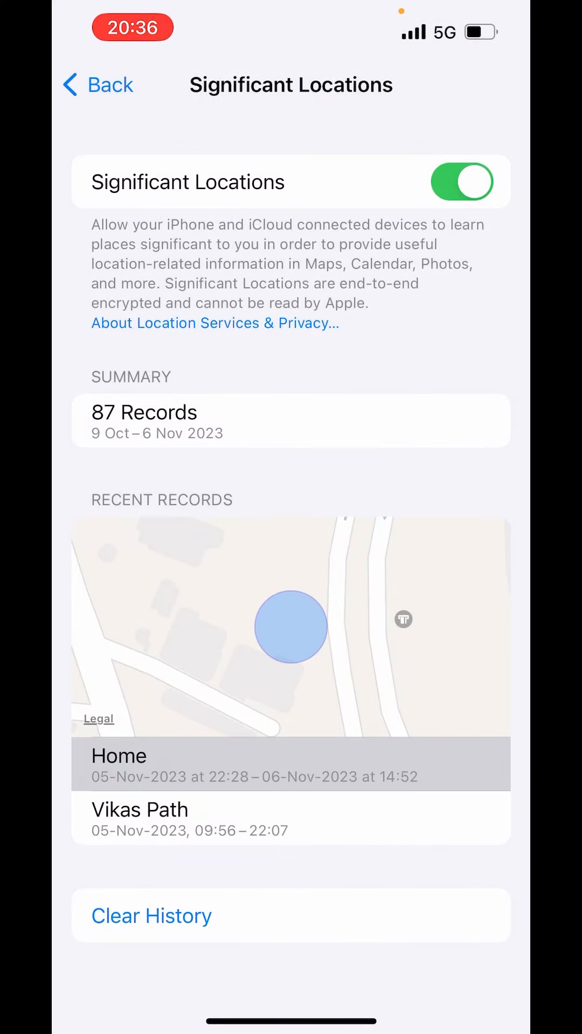
left_click(150, 916)
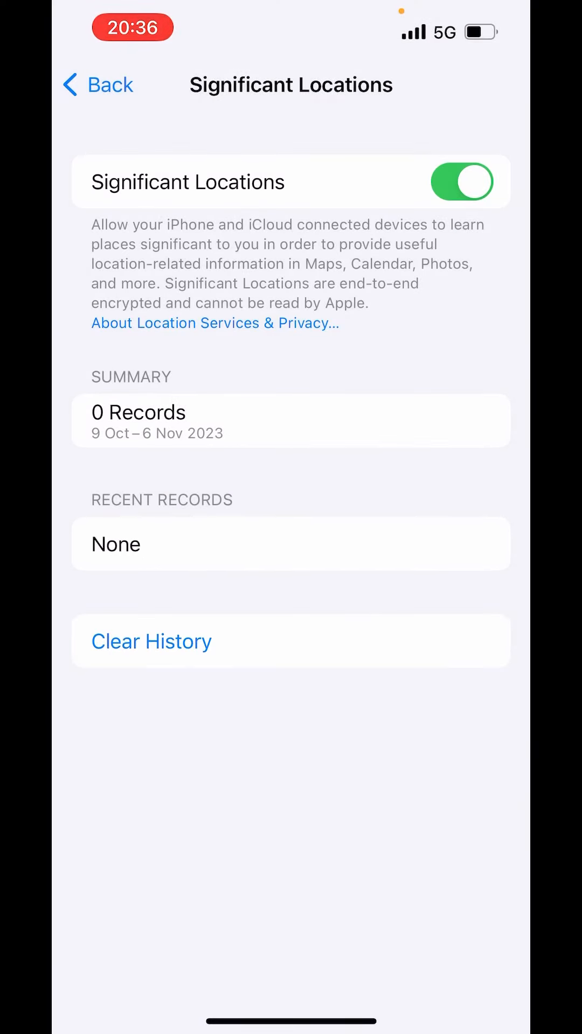